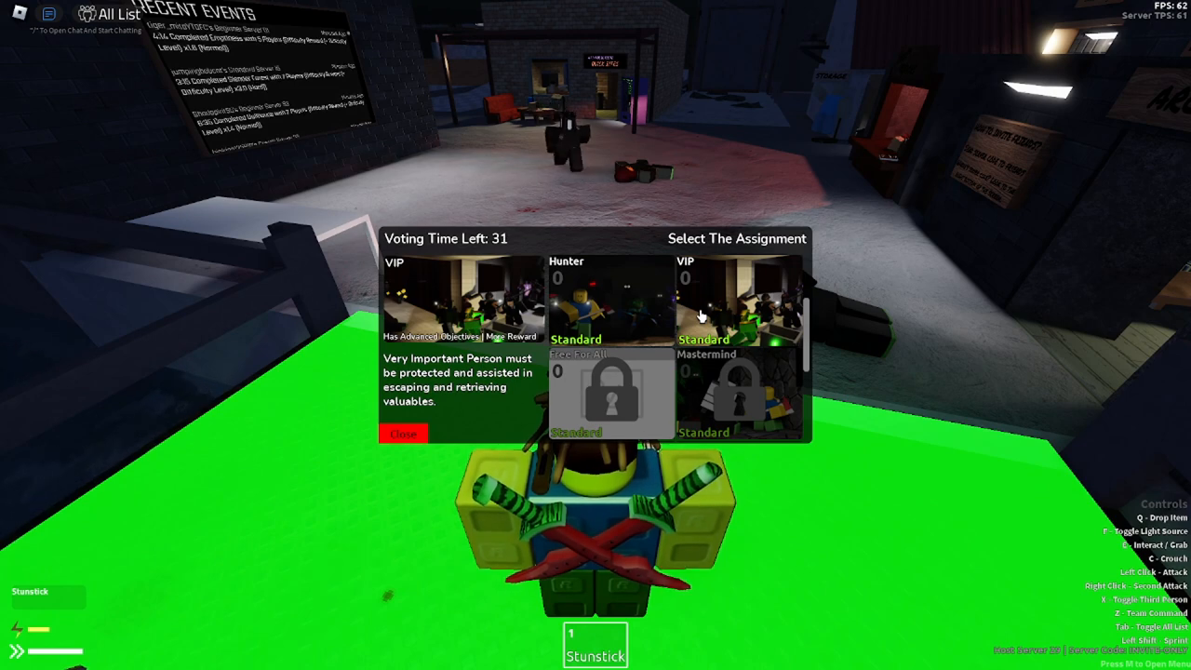
Step: Vote for an assignment card in the Select The Assignment panel before time runs out
left_click(741, 298)
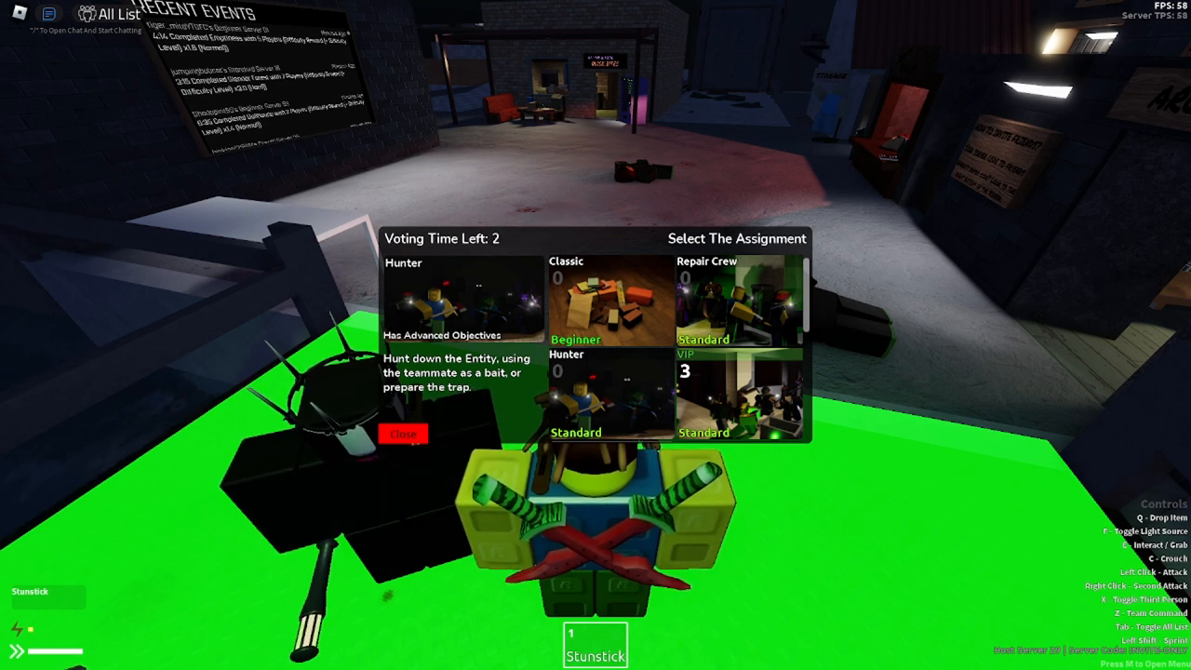
left_click(402, 436)
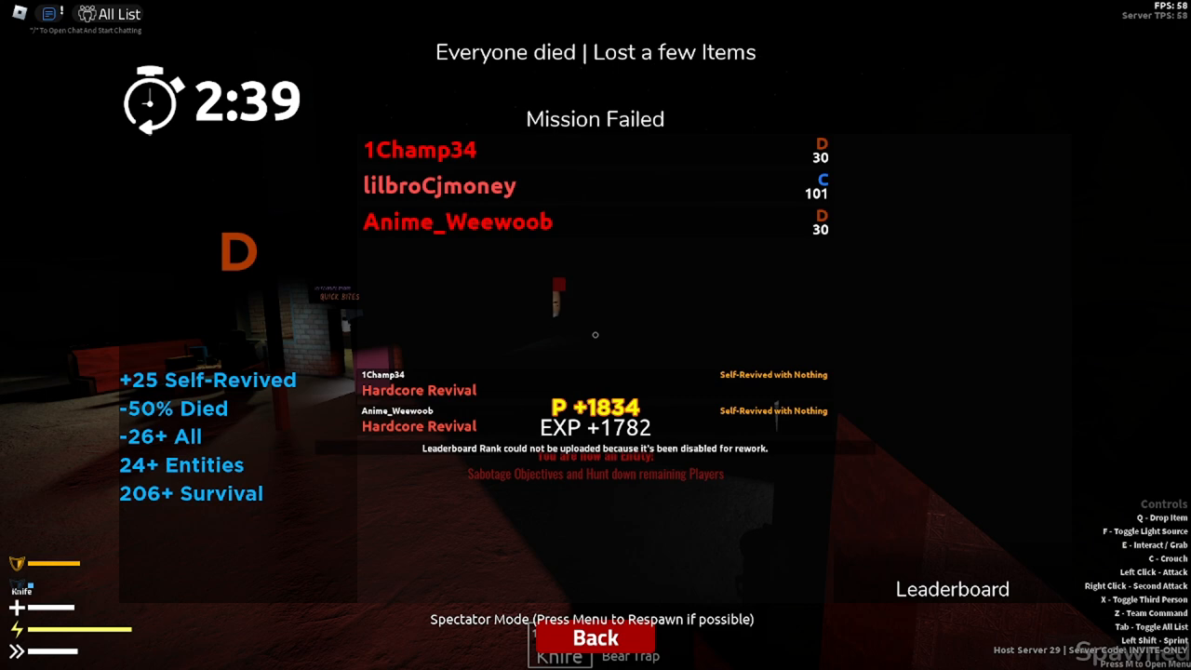
left_click(596, 638)
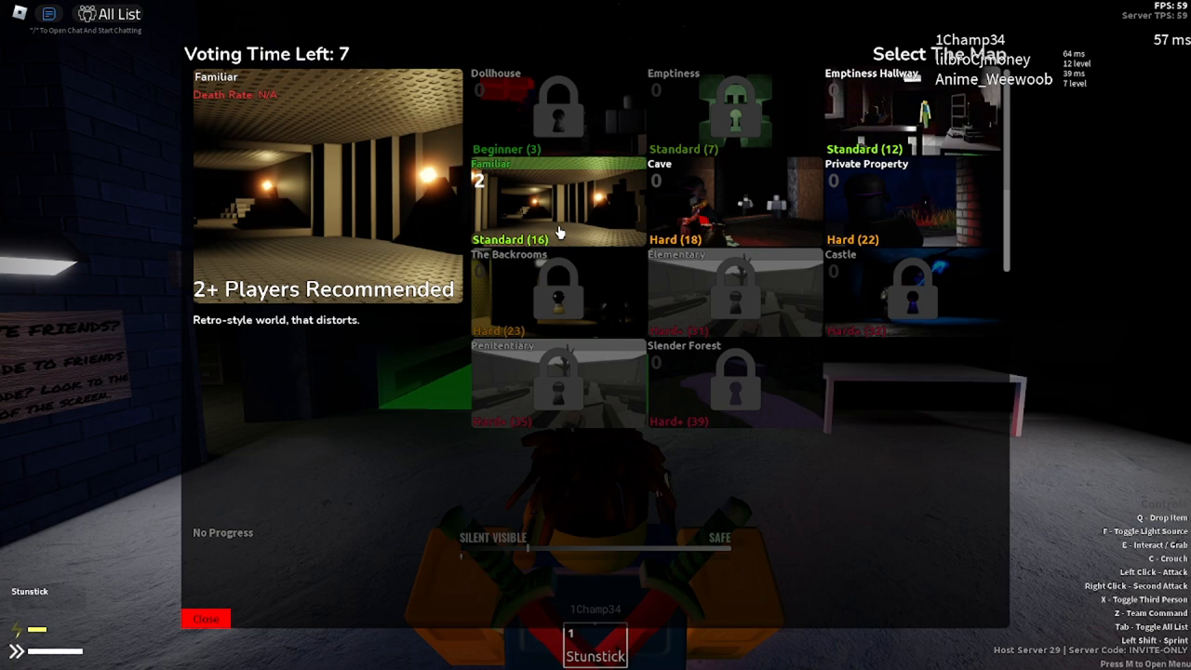
mouse_move(599, 220)
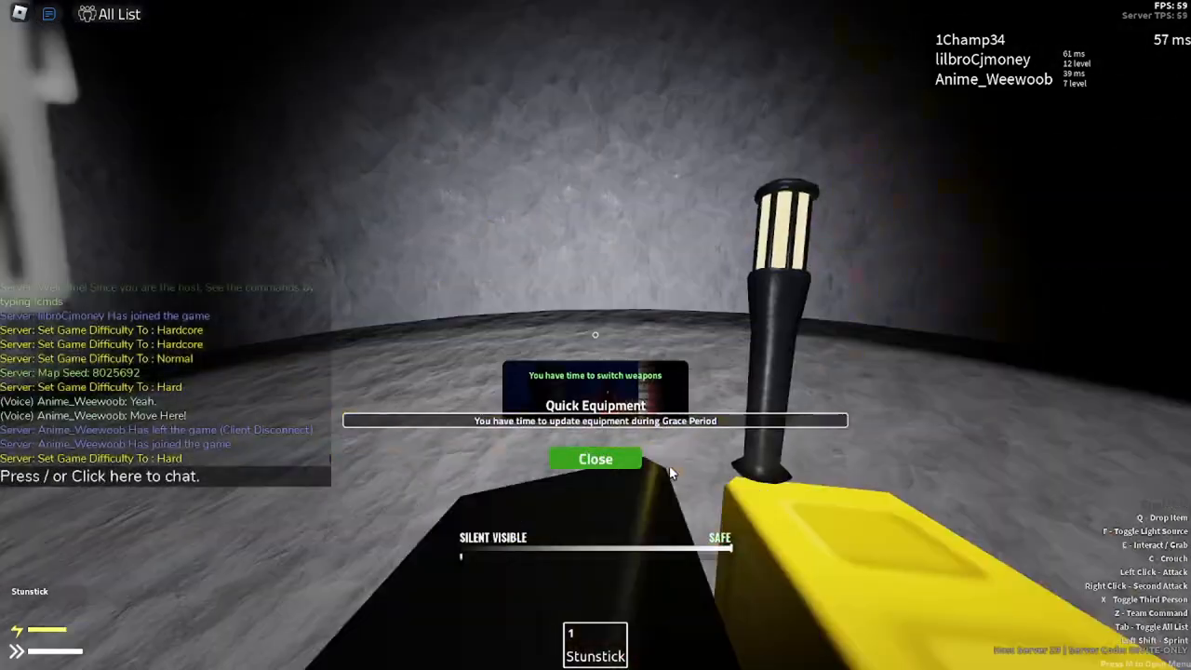
Step: Dismiss the Quick Equipment popup via its green Close button and keep the stunstick
left_click(596, 457)
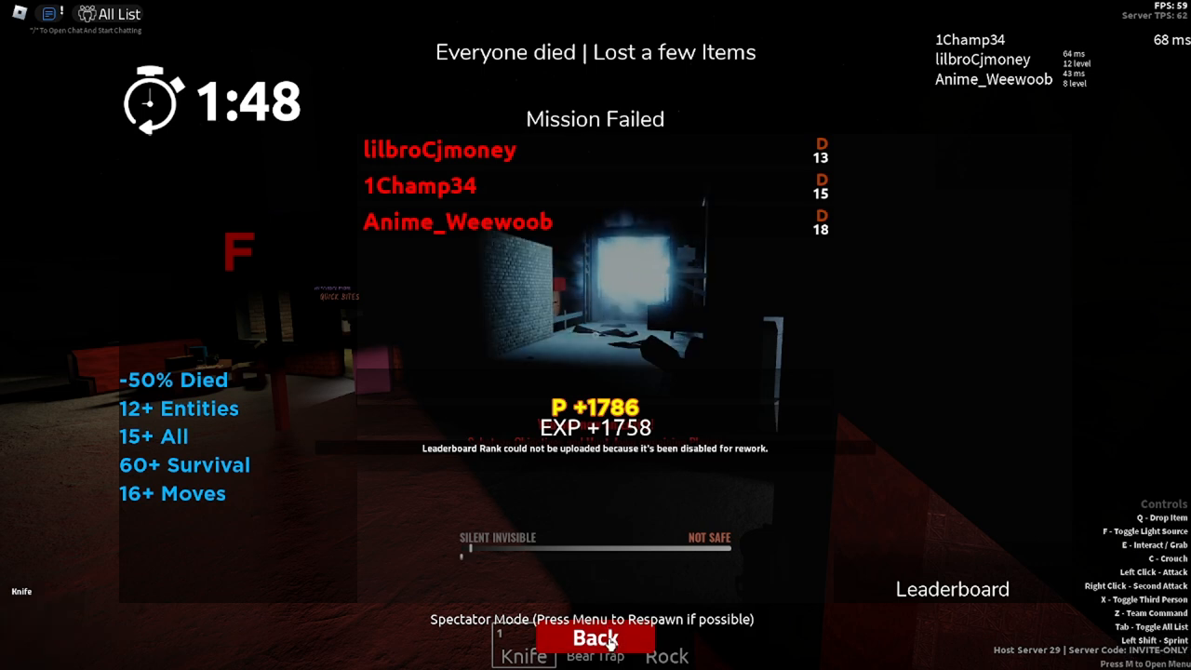
Step: Leave the Mission Failed results with the red Back button, returning to intermission
left_click(595, 638)
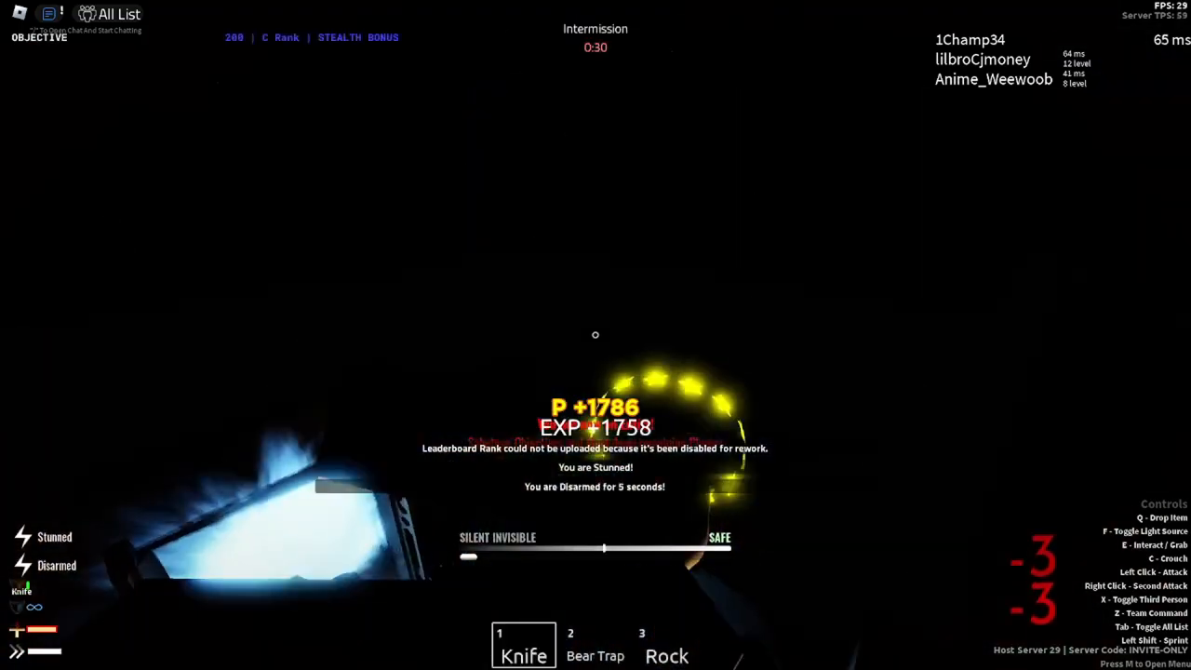